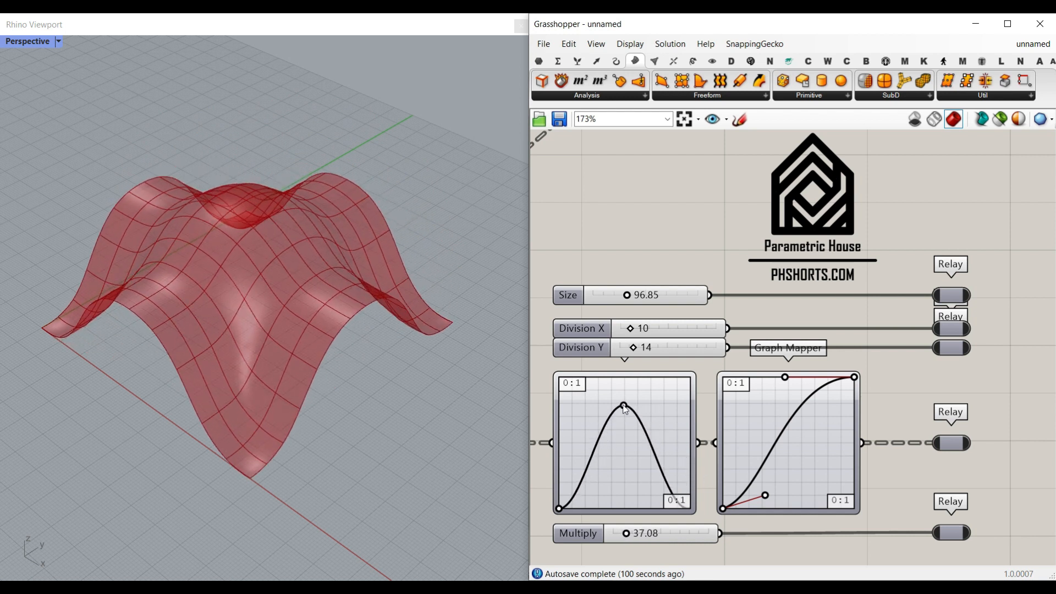
Switch the first Graph Mapper to a Sine Summation curve with Division X and Y at 32
{"action": "right_click", "coordinate": [623, 408]}
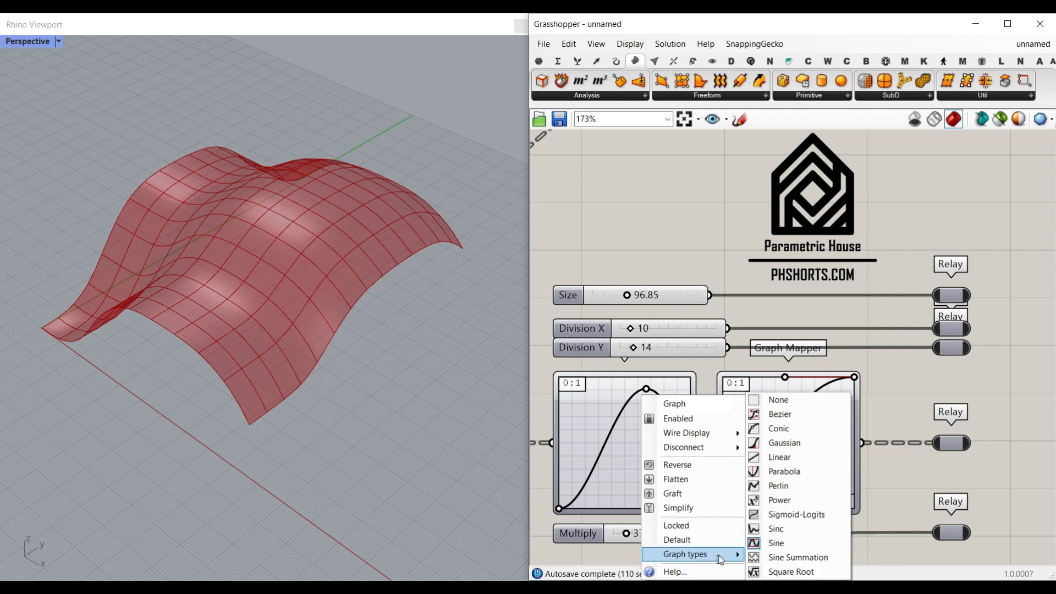
{"action": "mouse_move", "coordinate": [798, 557]}
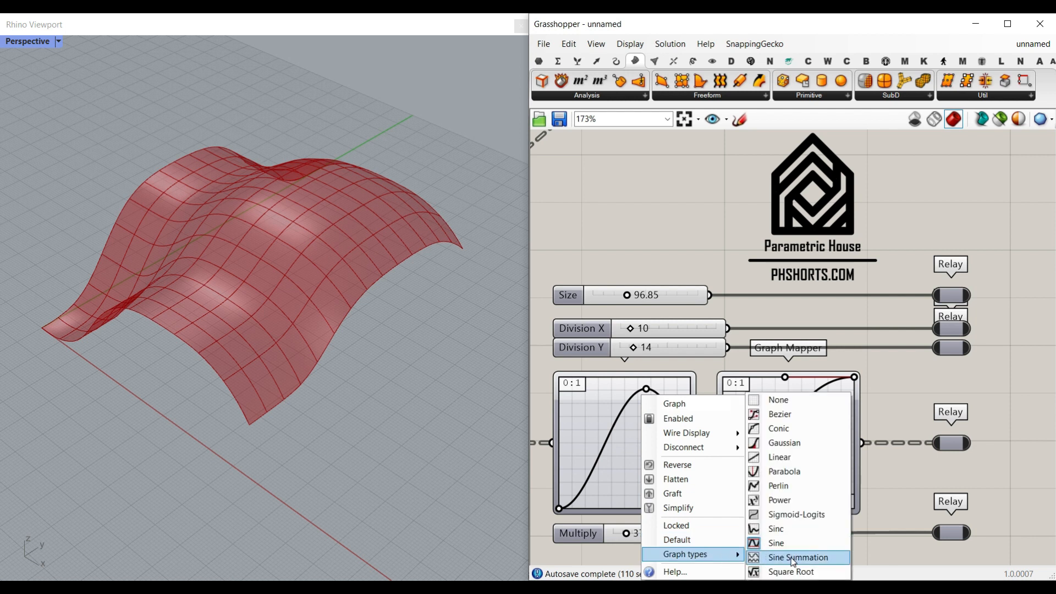
{"action": "left_click", "coordinate": [797, 558]}
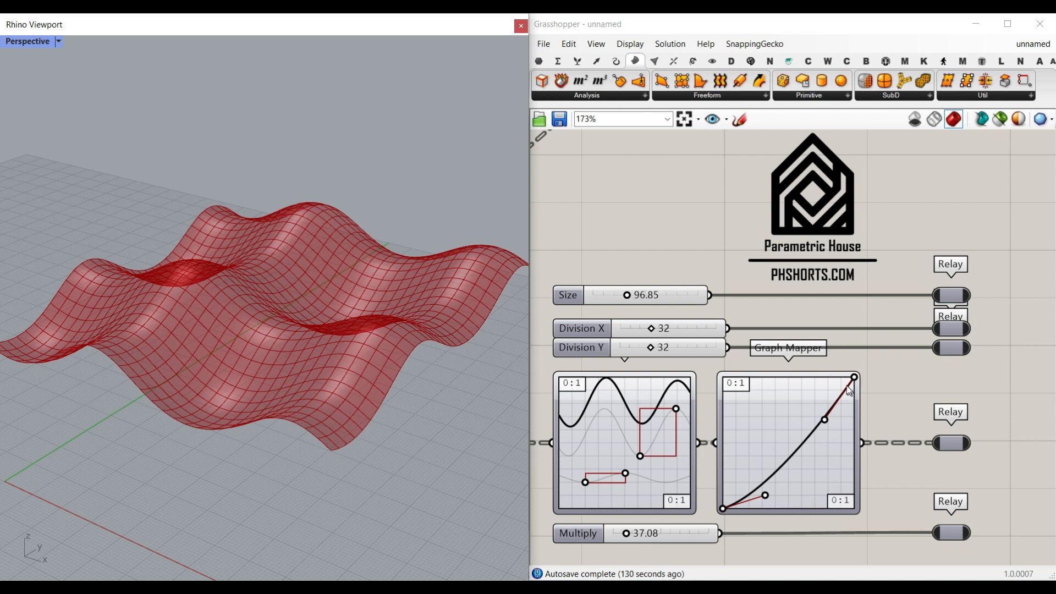
{"action": "mouse_move", "coordinate": [771, 266]}
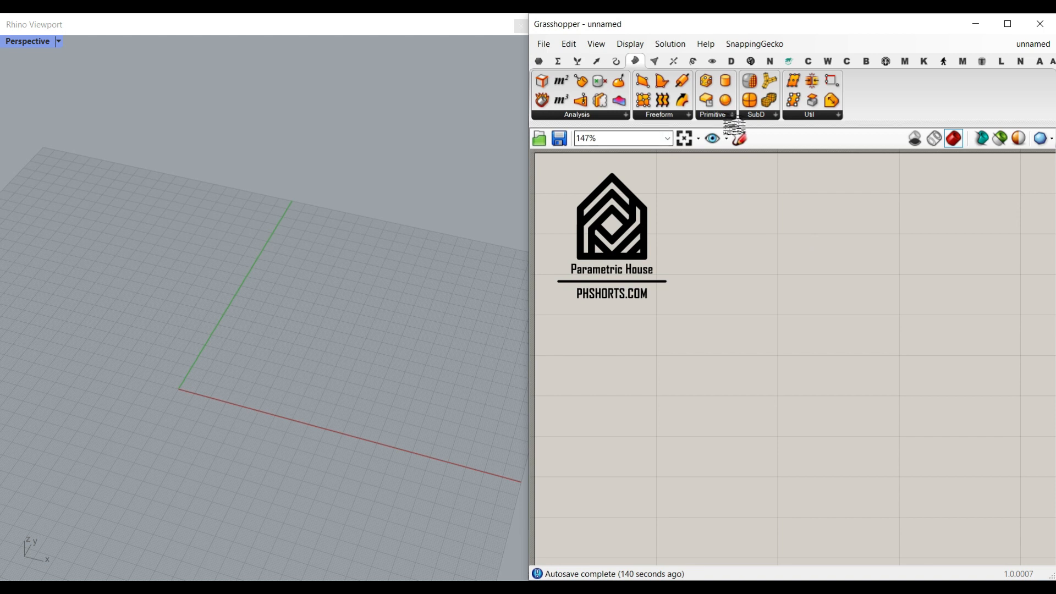
Add a Plane Surface component from the Surface > Primitive dropdown
{"action": "left_click", "coordinate": [732, 114]}
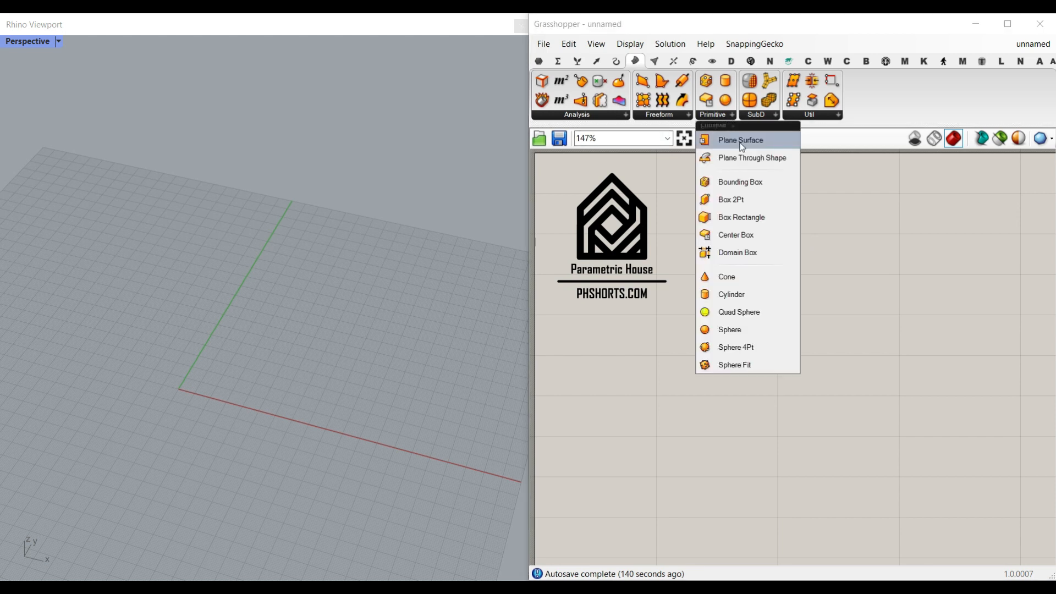
{"action": "left_click", "coordinate": [739, 139]}
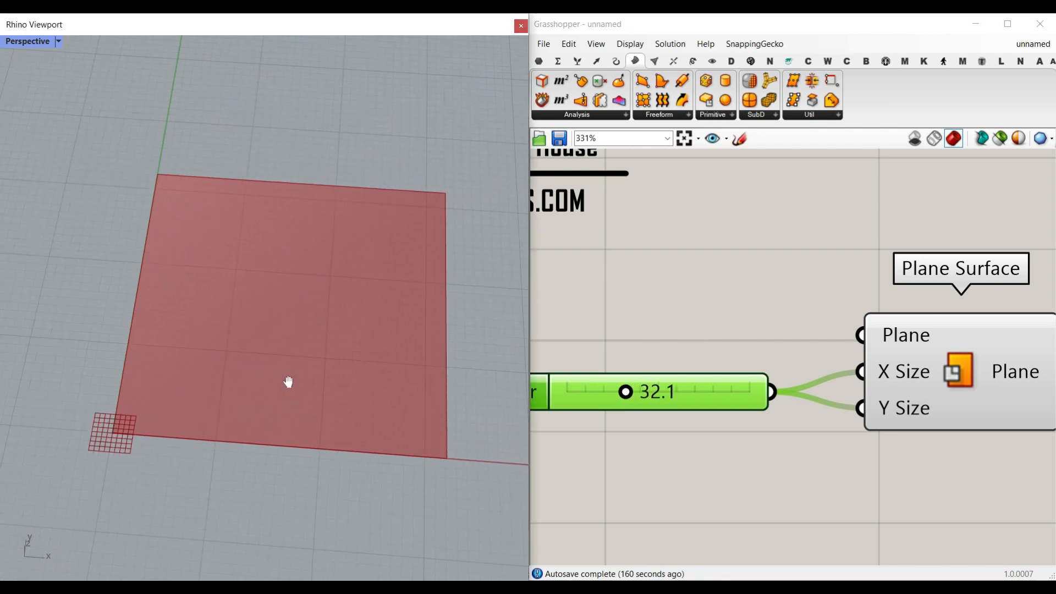
{"action": "mouse_move", "coordinate": [892, 371]}
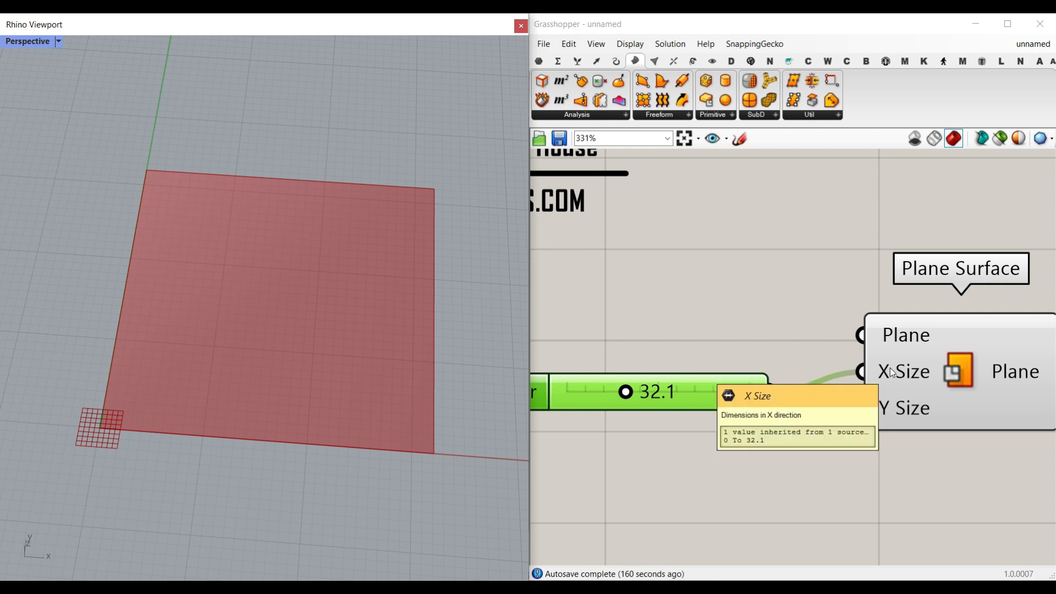
{"action": "mouse_move", "coordinate": [645, 375]}
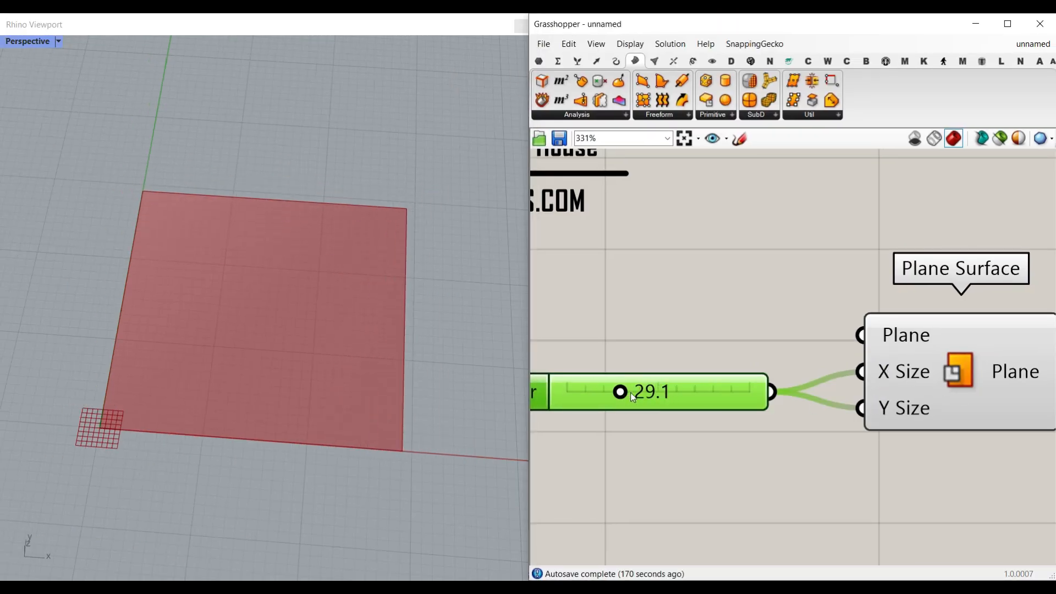
Scroll the canvas while the shared slider drives X and Y Size at 29.1
{"action": "scroll", "scroll_direction": "down", "scroll_amount": 3}
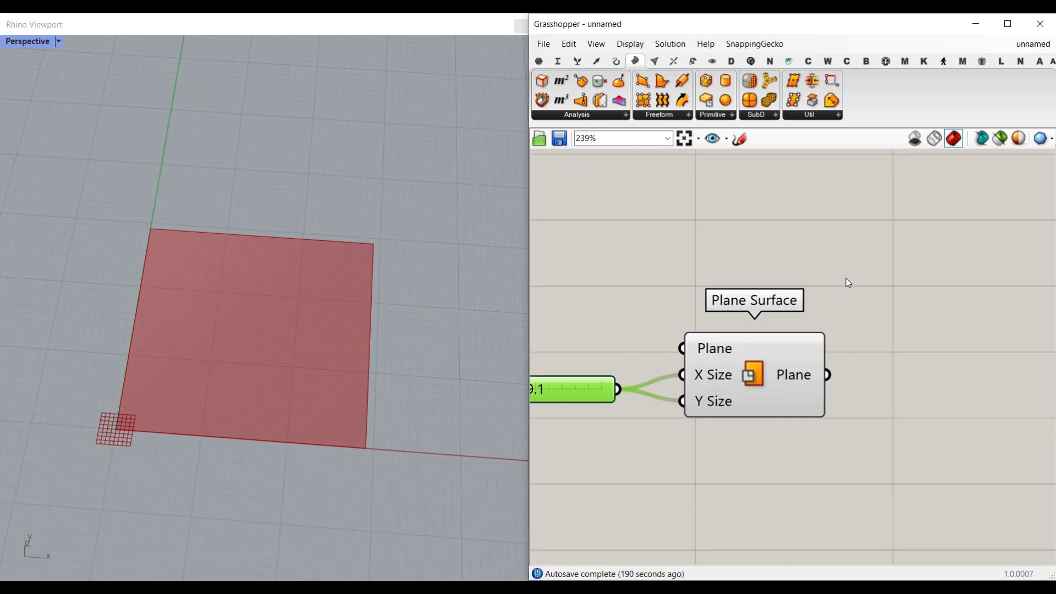